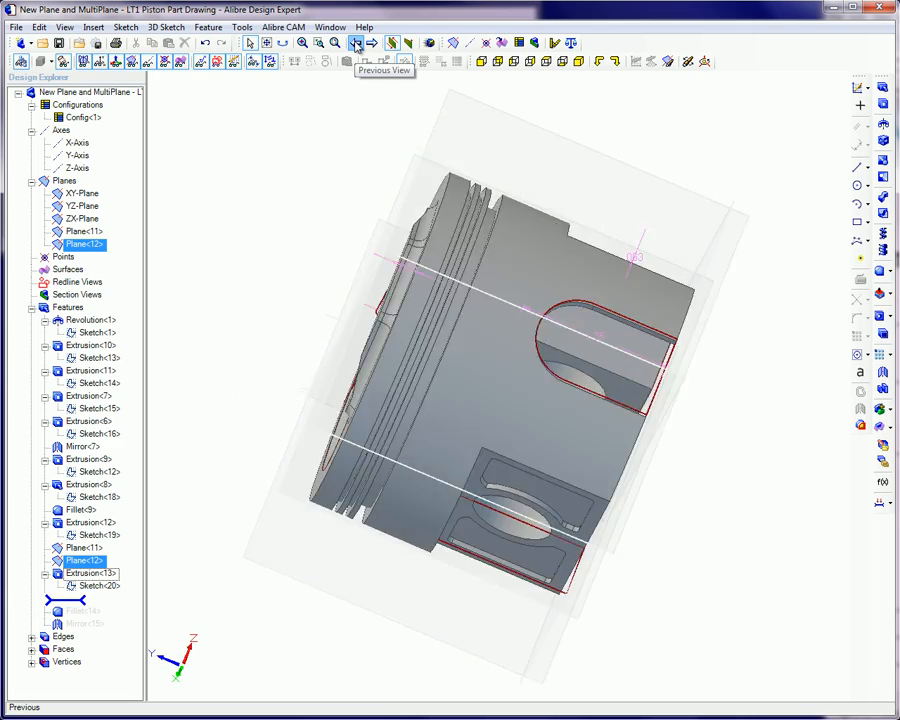
Step: Restore the piston's isometric view and roll back above Plane<11> and Plane<12>
{"action": "left_click", "coordinate": [355, 42]}
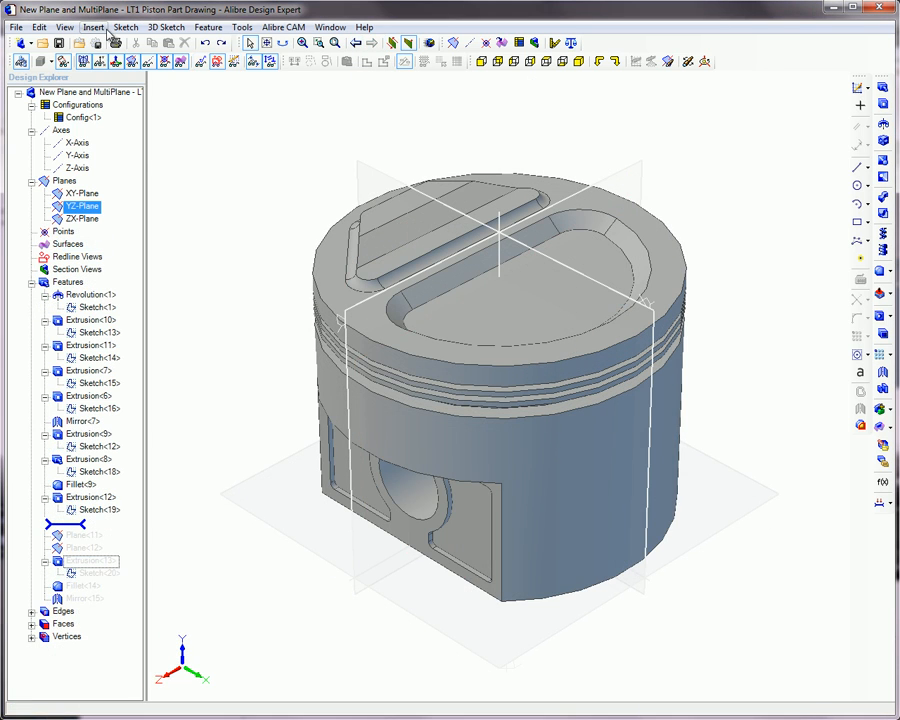
{"action": "left_click", "coordinate": [96, 26]}
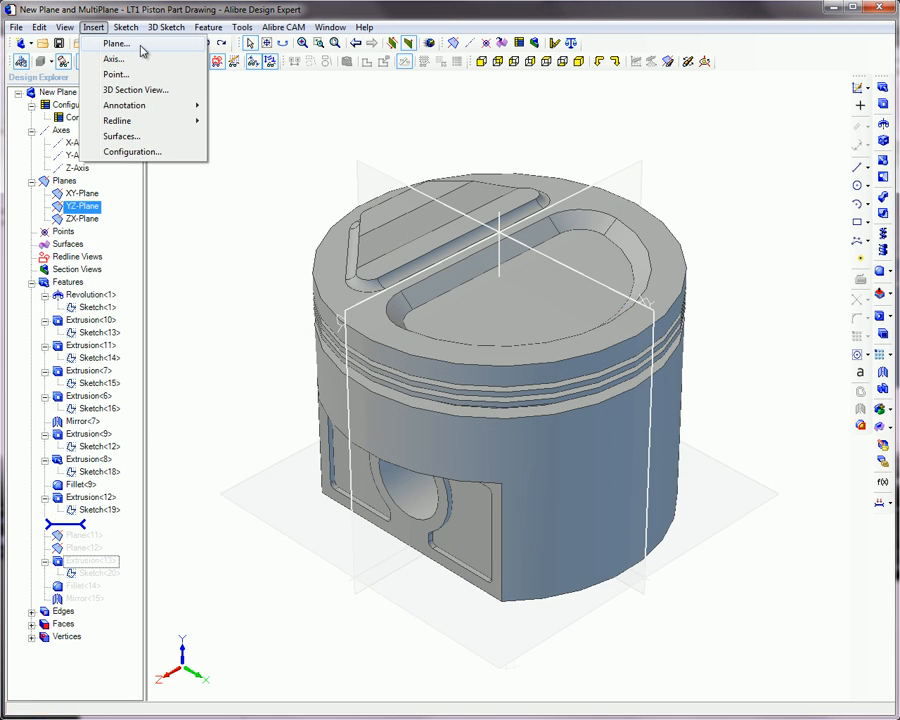
{"action": "left_click", "coordinate": [120, 44]}
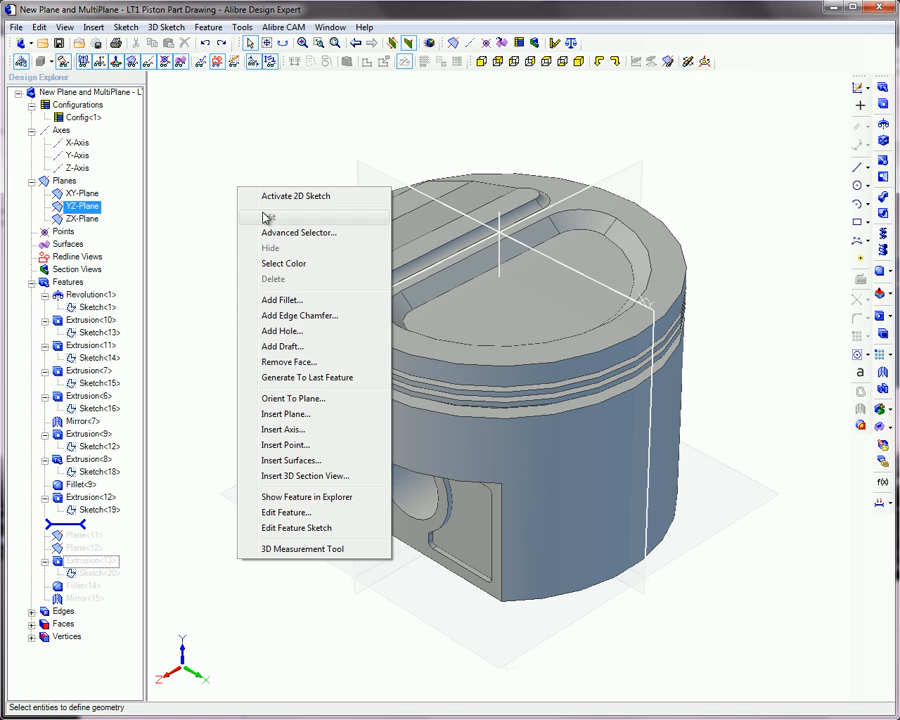
{"action": "left_click", "coordinate": [286, 413]}
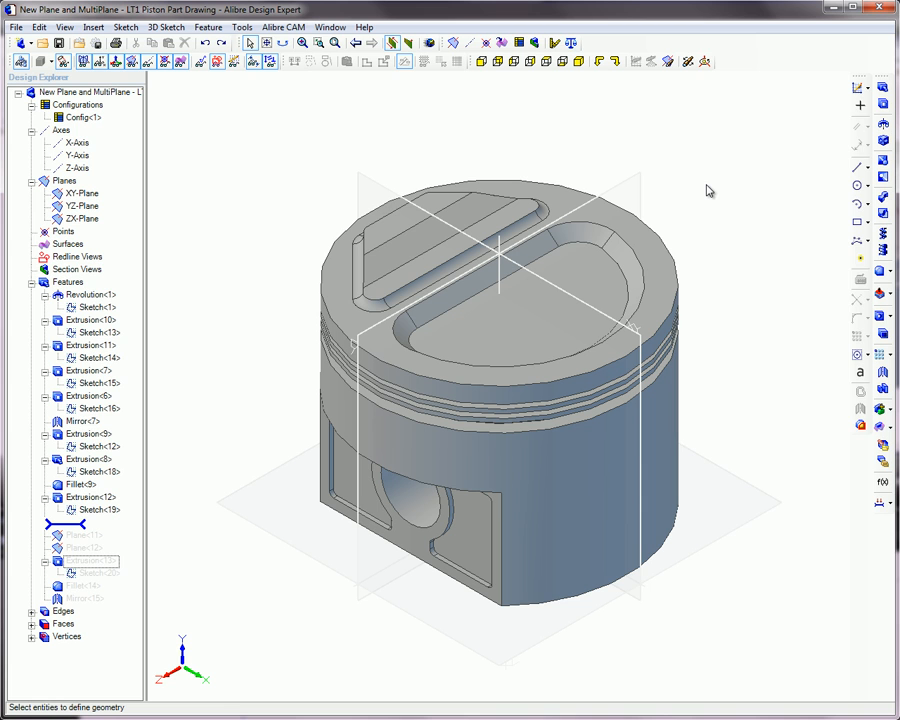
Step: Insert Plane<16> offset 2 from the piston's YZ-Plane
{"action": "right_click", "coordinate": [708, 190]}
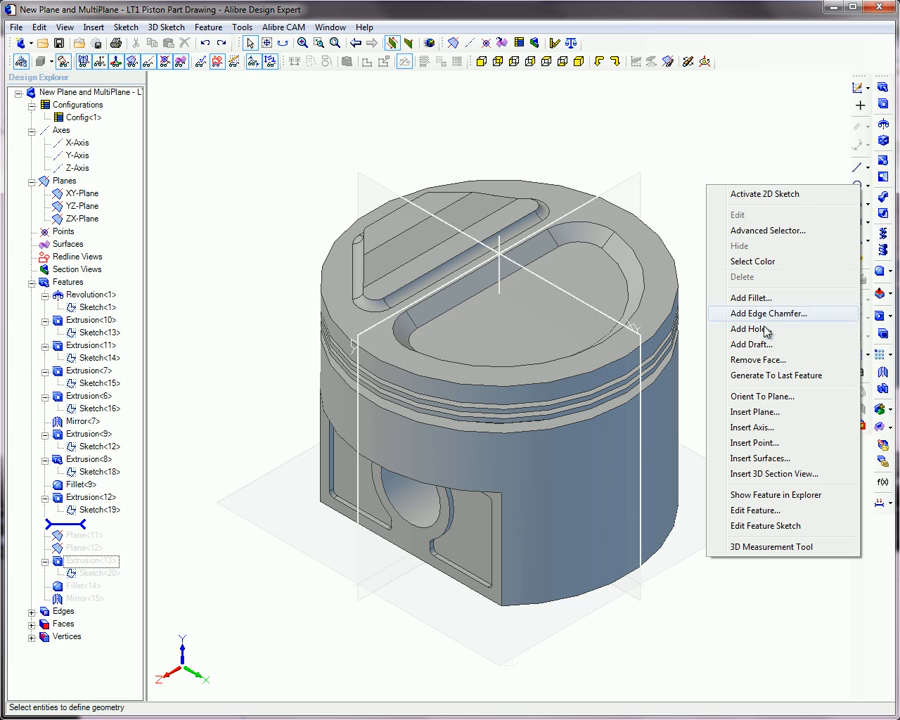
{"action": "left_click", "coordinate": [751, 411]}
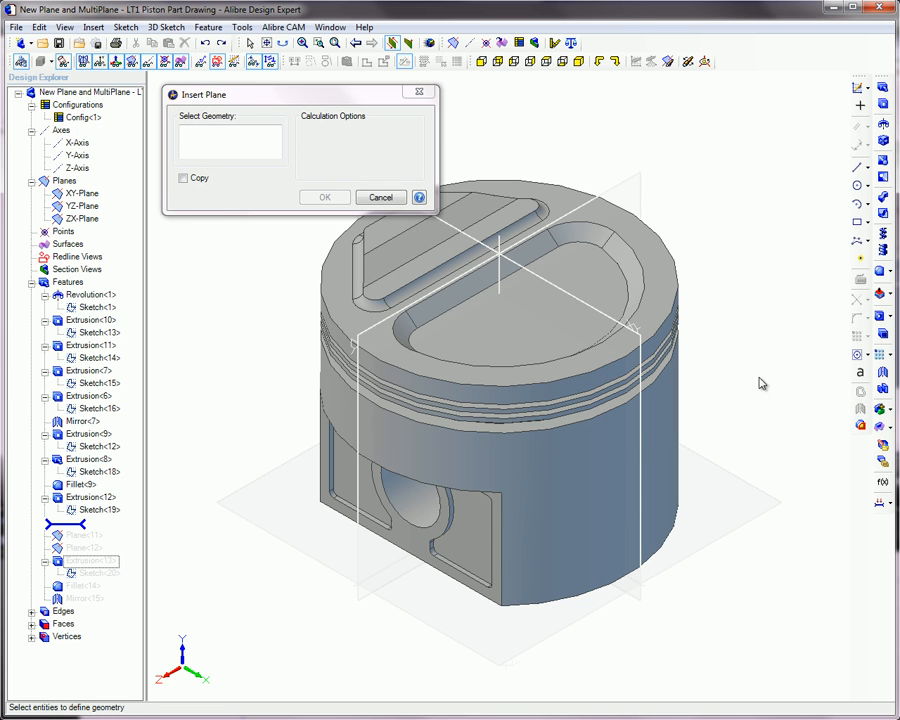
{"action": "left_click", "coordinate": [82, 205]}
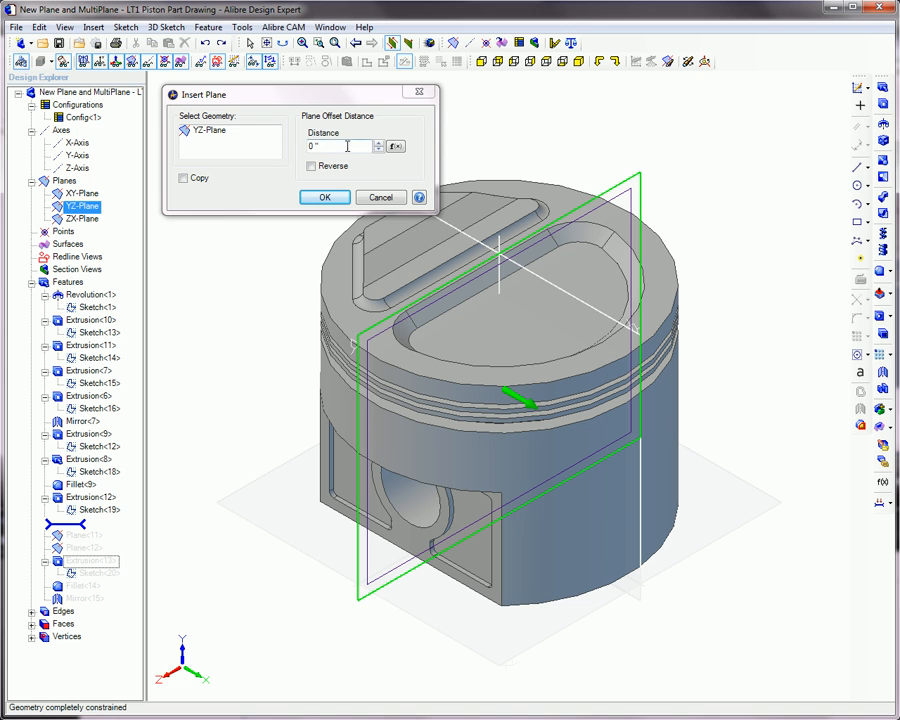
{"action": "type", "text": "2"}
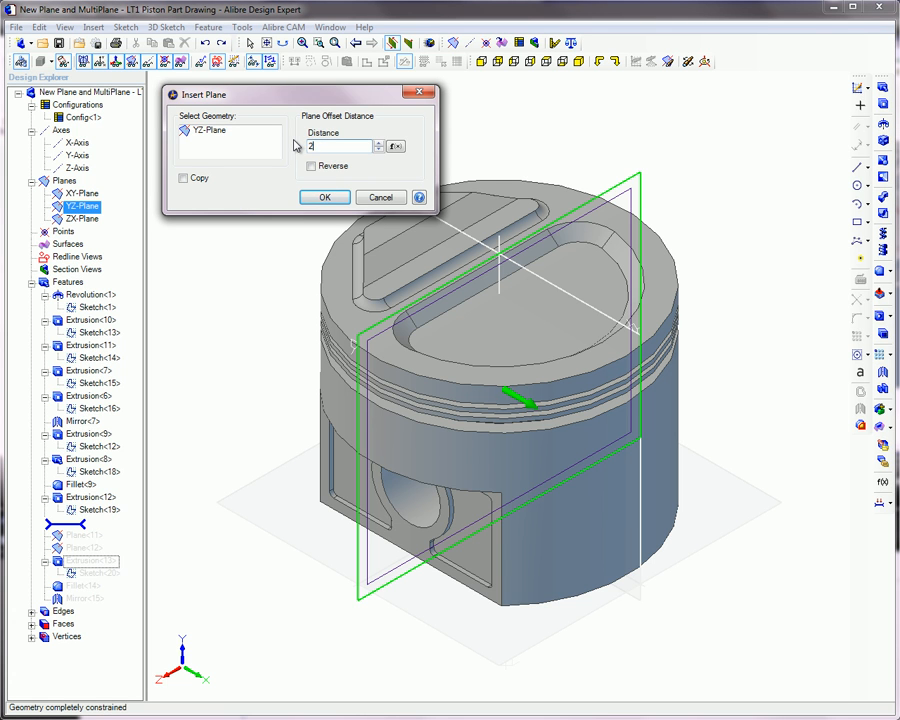
{"action": "left_click", "coordinate": [323, 196]}
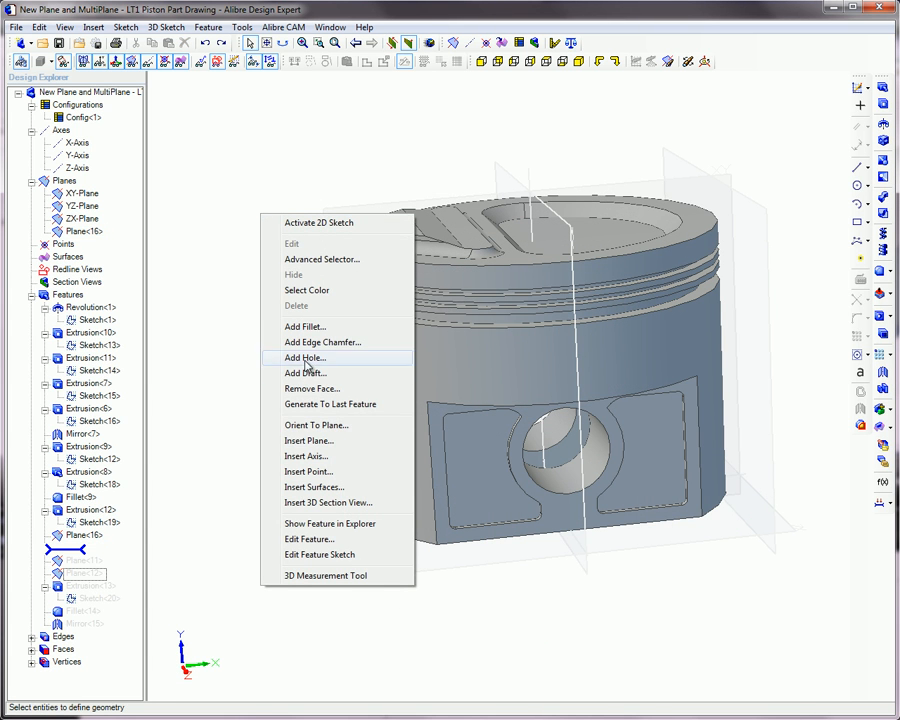
Step: Define a plane tangent to the piston's cylindrical face, referencing the YZ-Plane, with symmetry set
{"action": "left_click", "coordinate": [307, 439]}
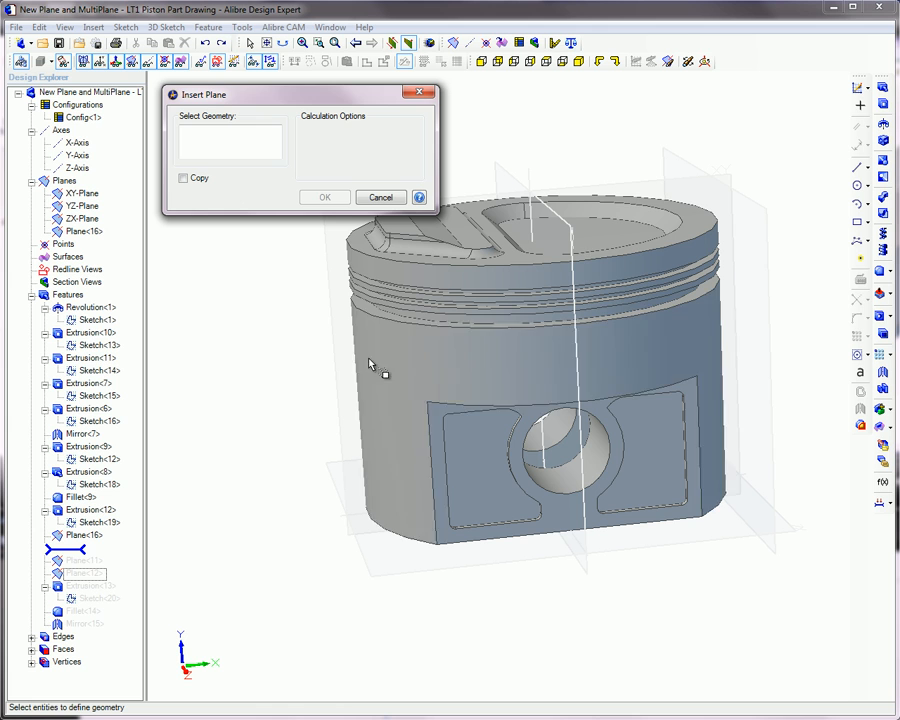
{"action": "left_click", "coordinate": [470, 290]}
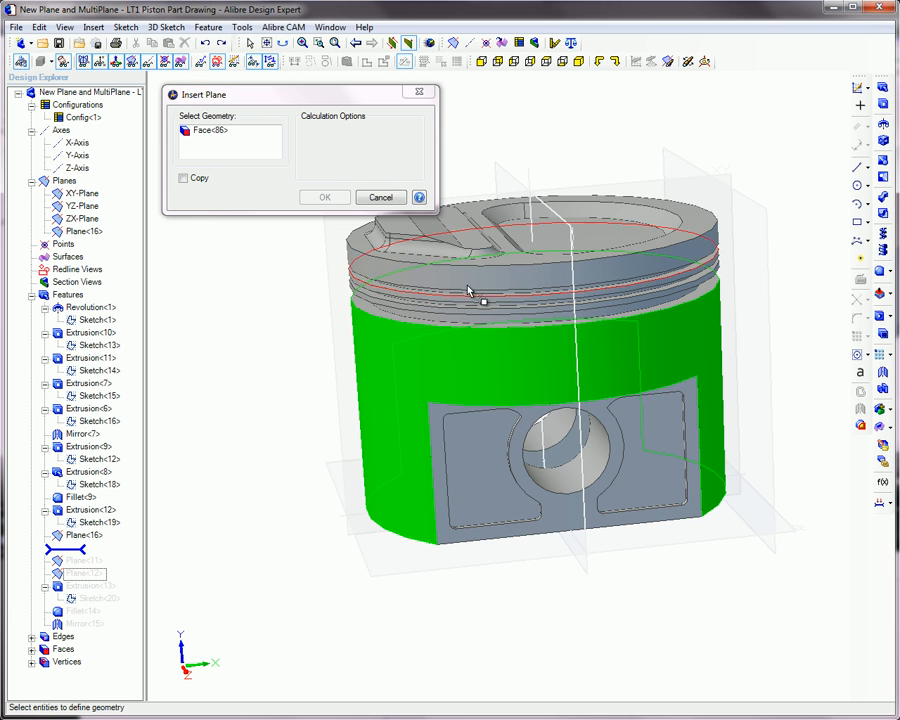
{"action": "left_click", "coordinate": [70, 187]}
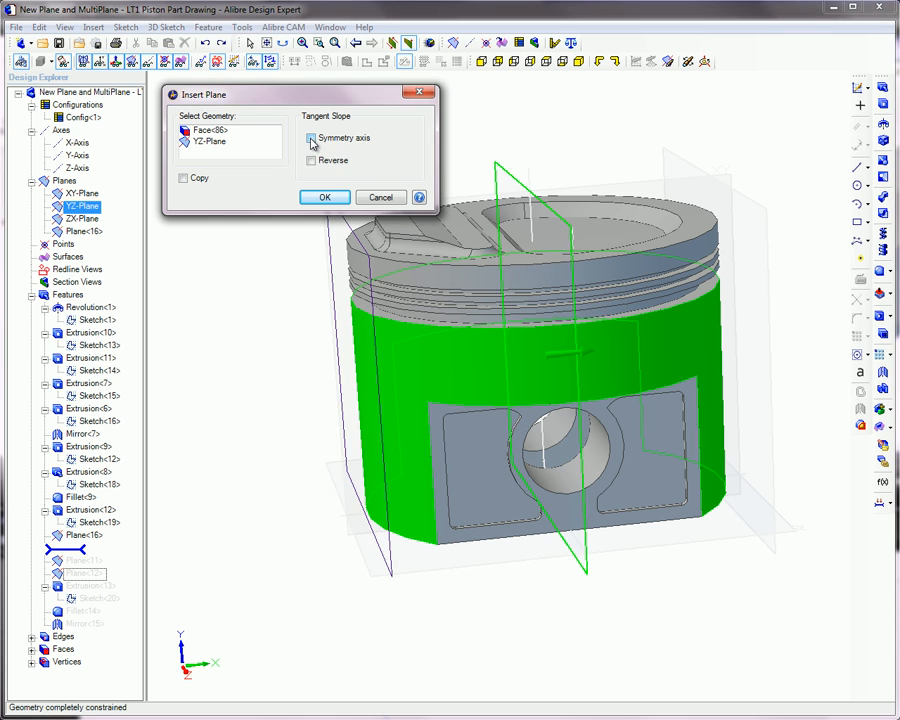
{"action": "left_click", "coordinate": [308, 138]}
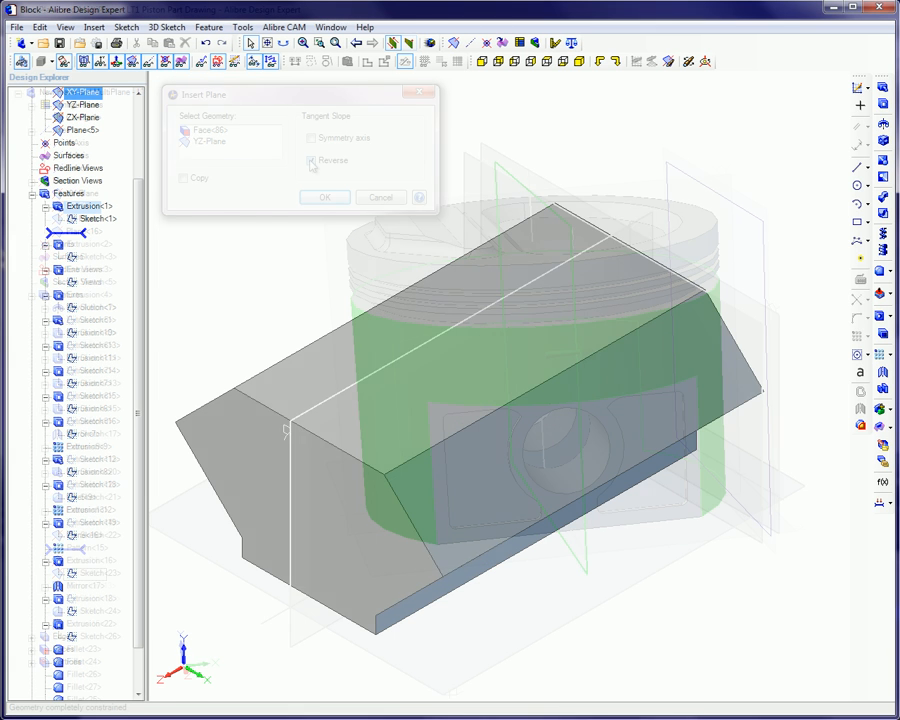
Step: Insert a plane on the block's slanted Face<5> at distance 0
{"action": "left_click", "coordinate": [380, 197]}
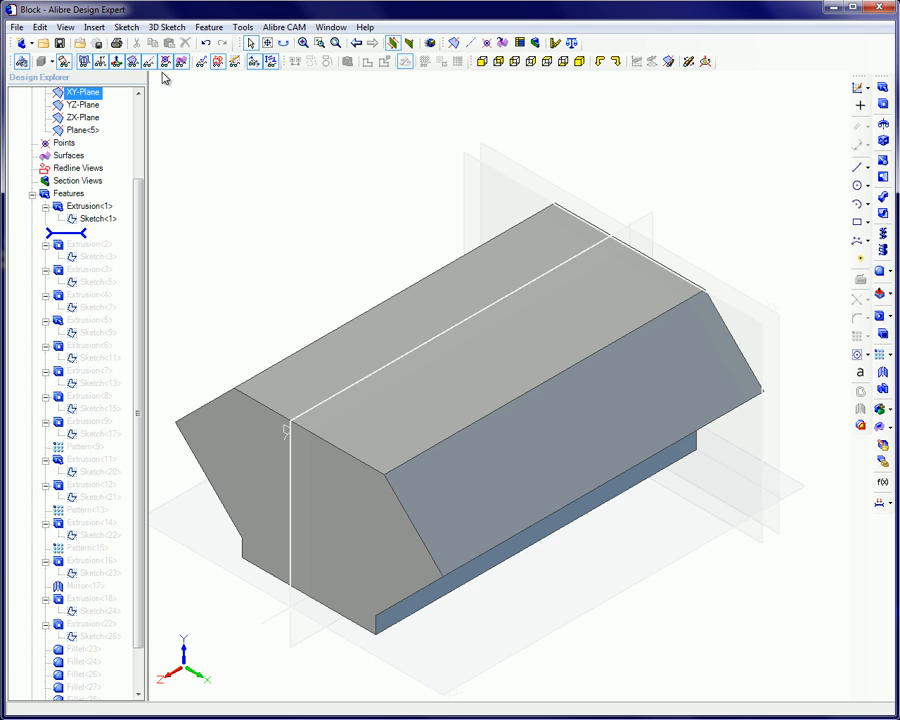
{"action": "left_click", "coordinate": [94, 27]}
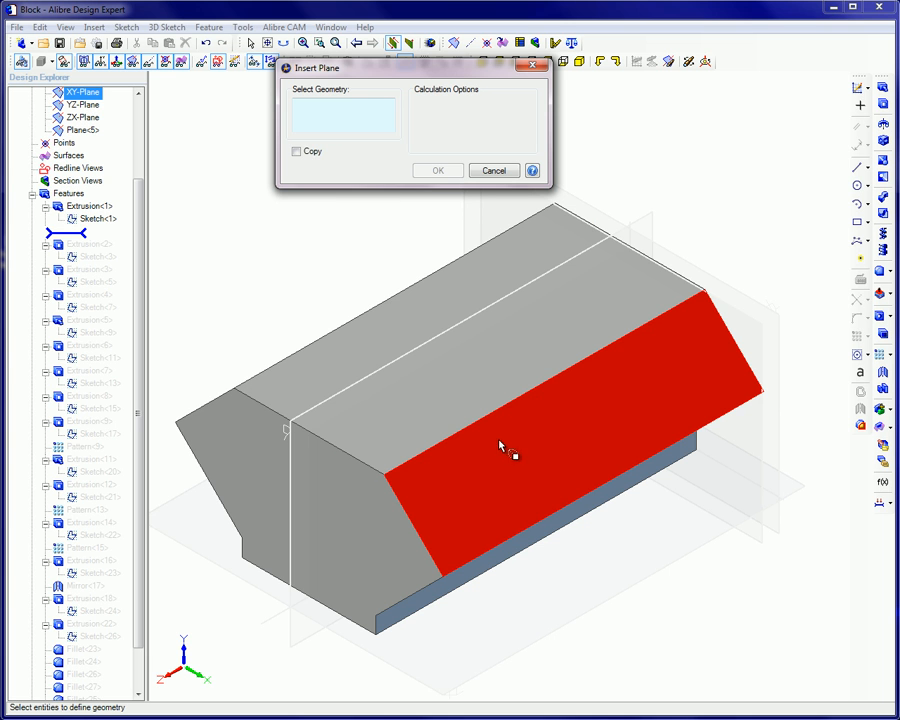
{"action": "left_click", "coordinate": [500, 448]}
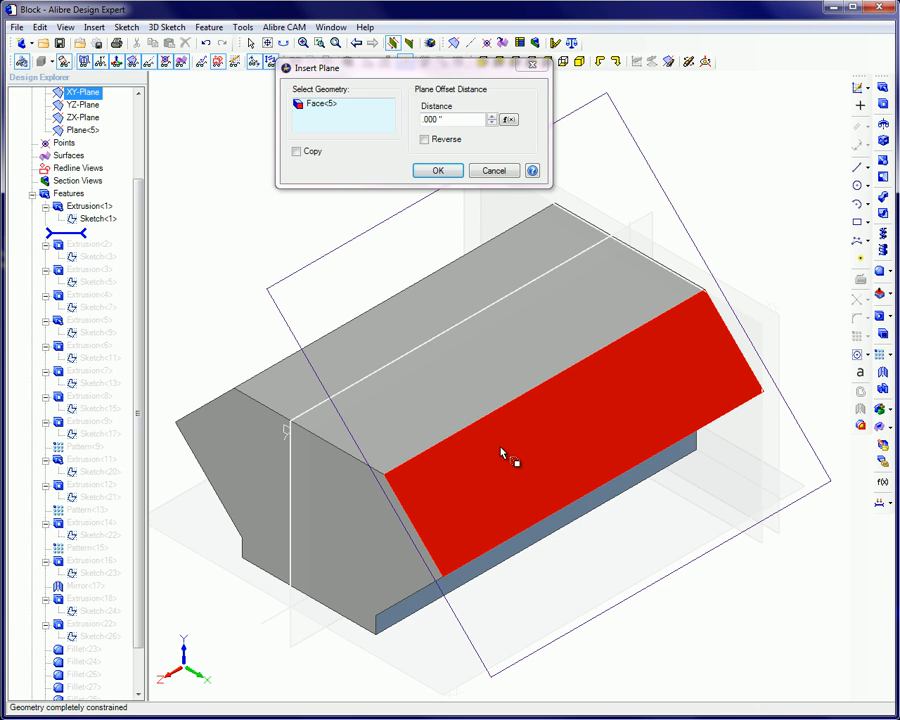
{"action": "left_click", "coordinate": [437, 170]}
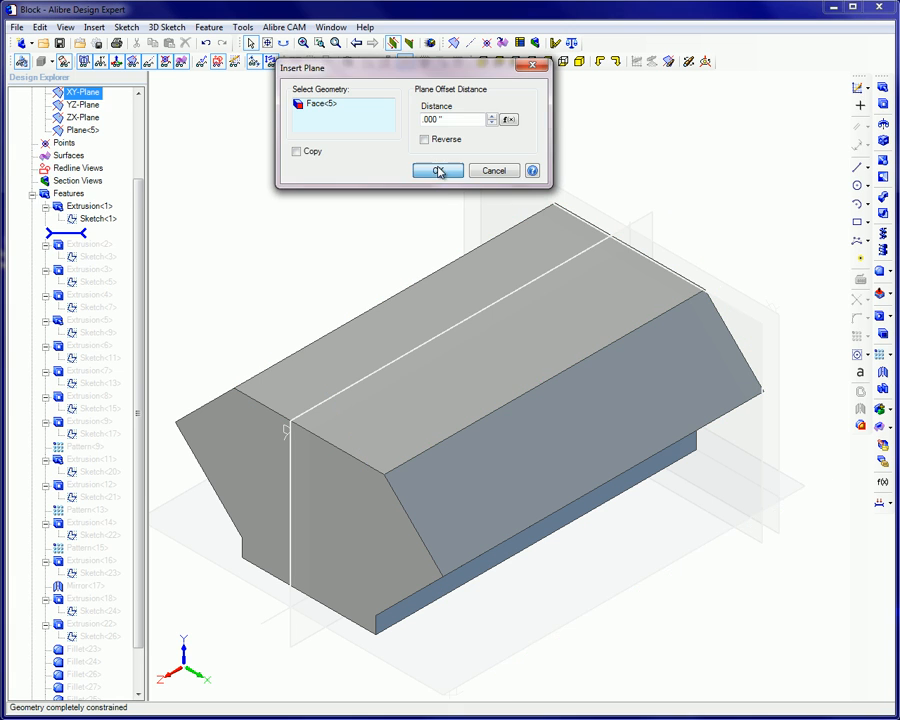
{"action": "left_click", "coordinate": [435, 170]}
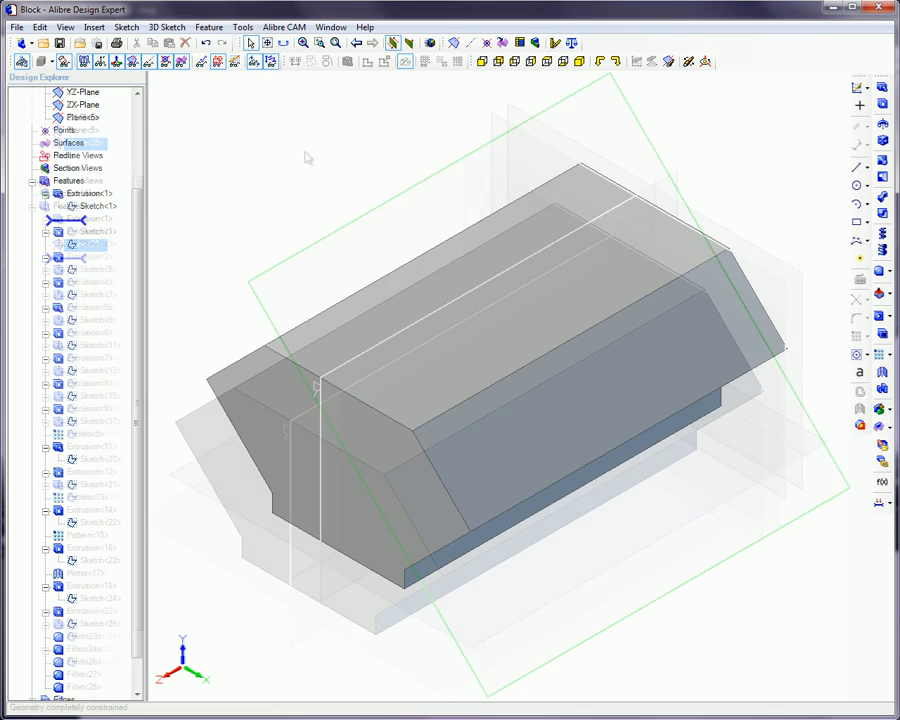
{"action": "right_click", "coordinate": [460, 400]}
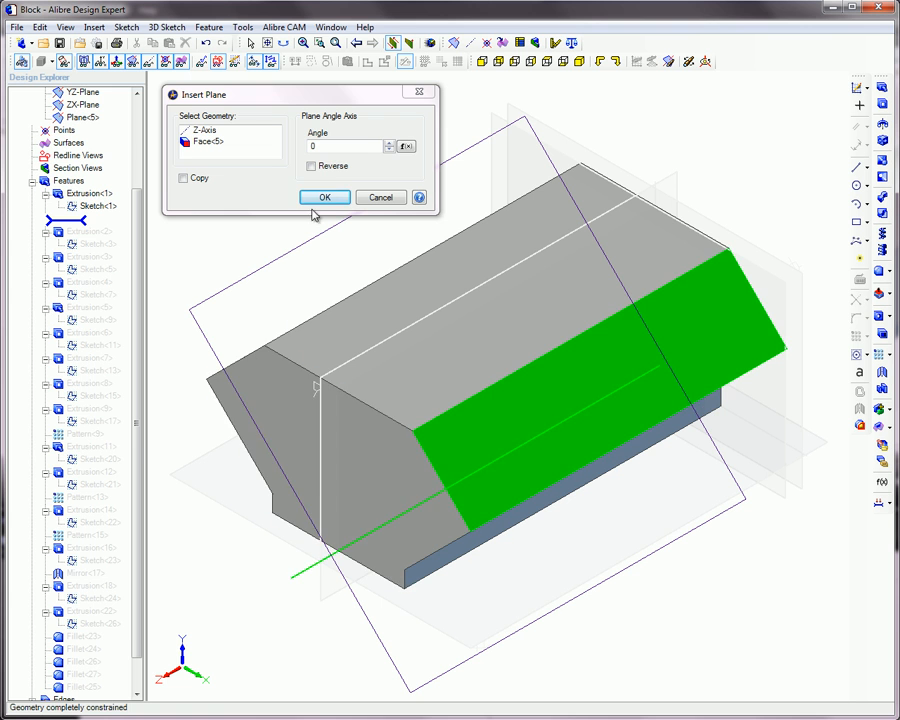
Step: Confirm the plane through the Z-Axis aligned with Face<5> at angle 0
{"action": "left_click", "coordinate": [323, 196]}
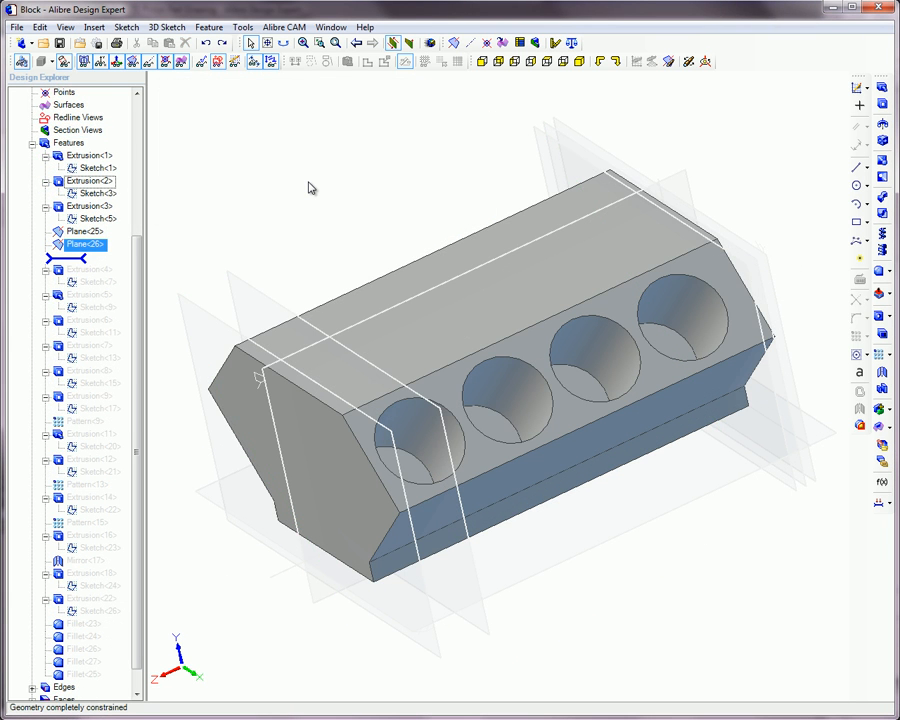
Step: Copy Plane<26> three times at 4.500" spacing across the block's bores
{"action": "right_click", "coordinate": [310, 188]}
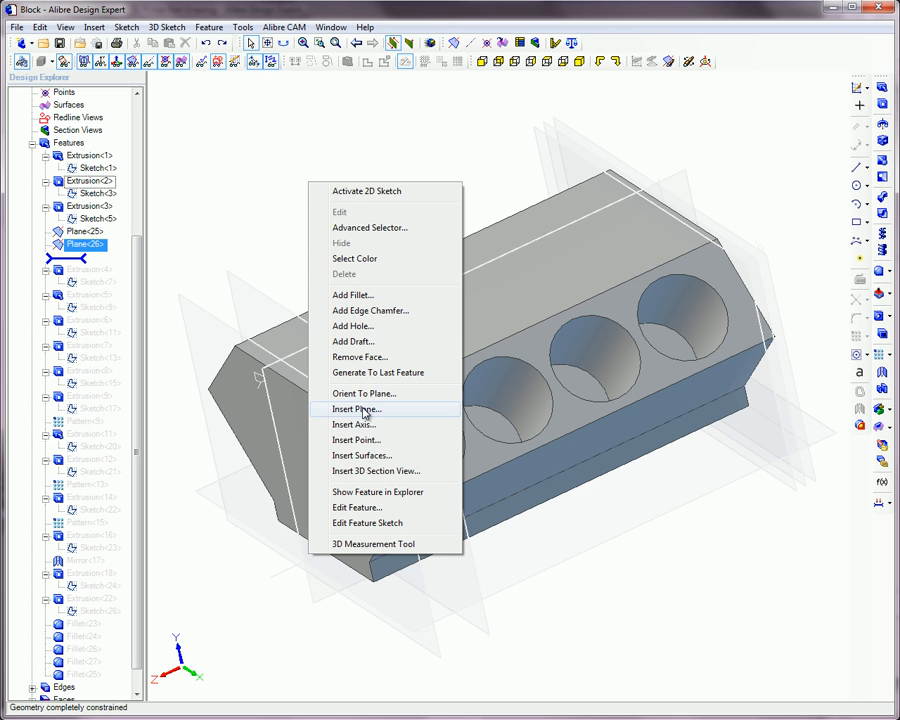
{"action": "left_click", "coordinate": [353, 408]}
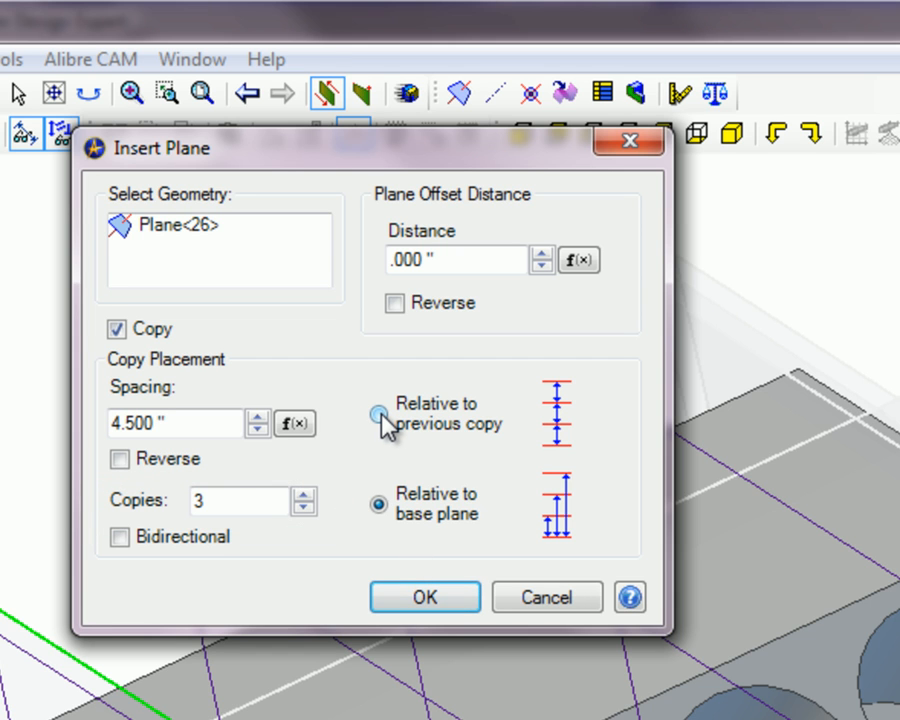
{"action": "mouse_move", "coordinate": [392, 442]}
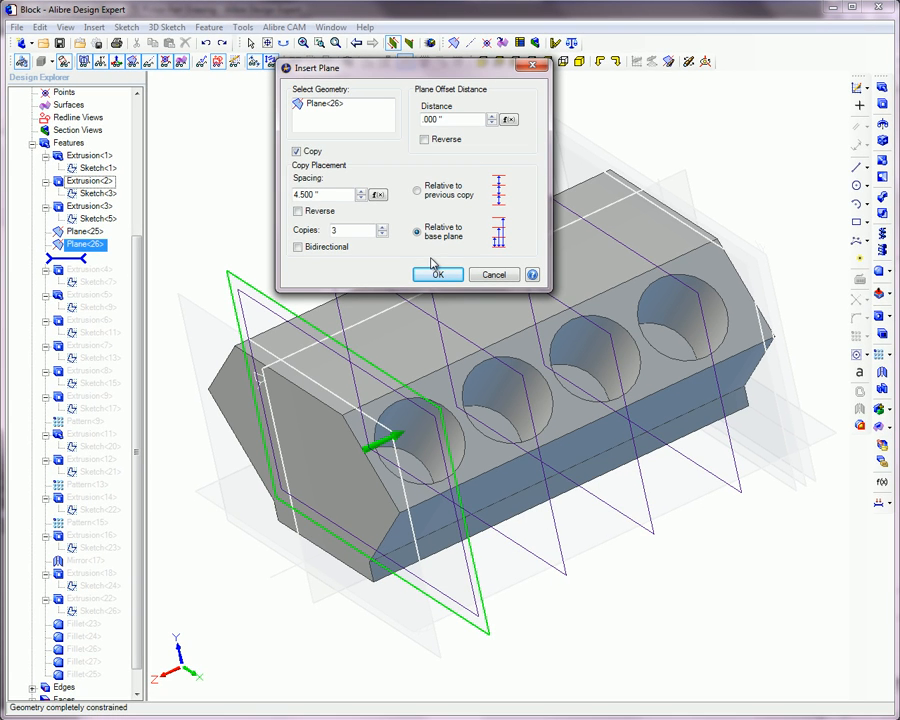
{"action": "left_click", "coordinate": [298, 211]}
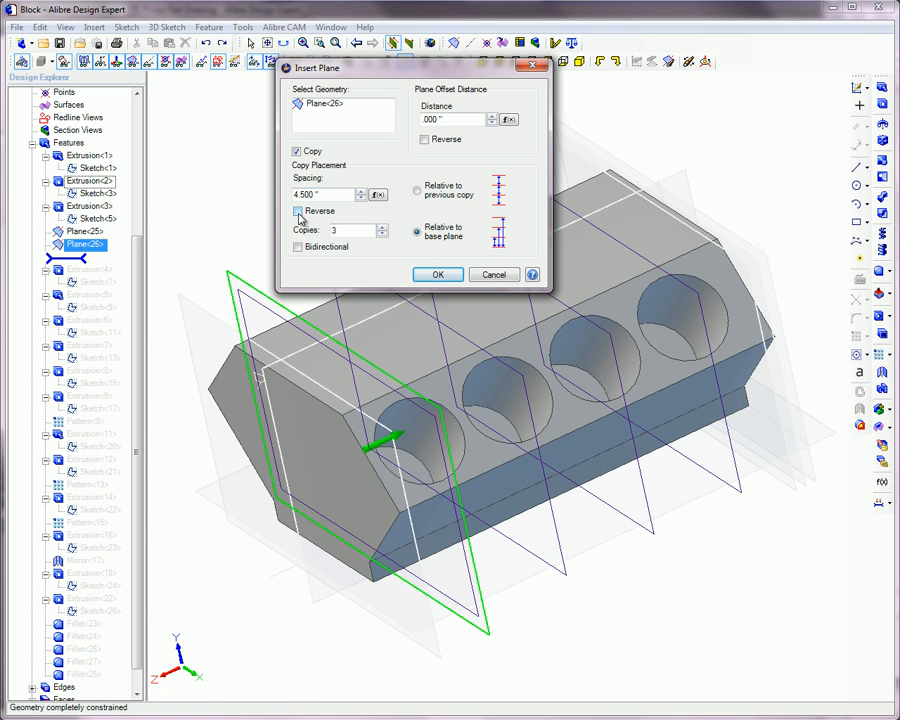
{"action": "left_click", "coordinate": [297, 211]}
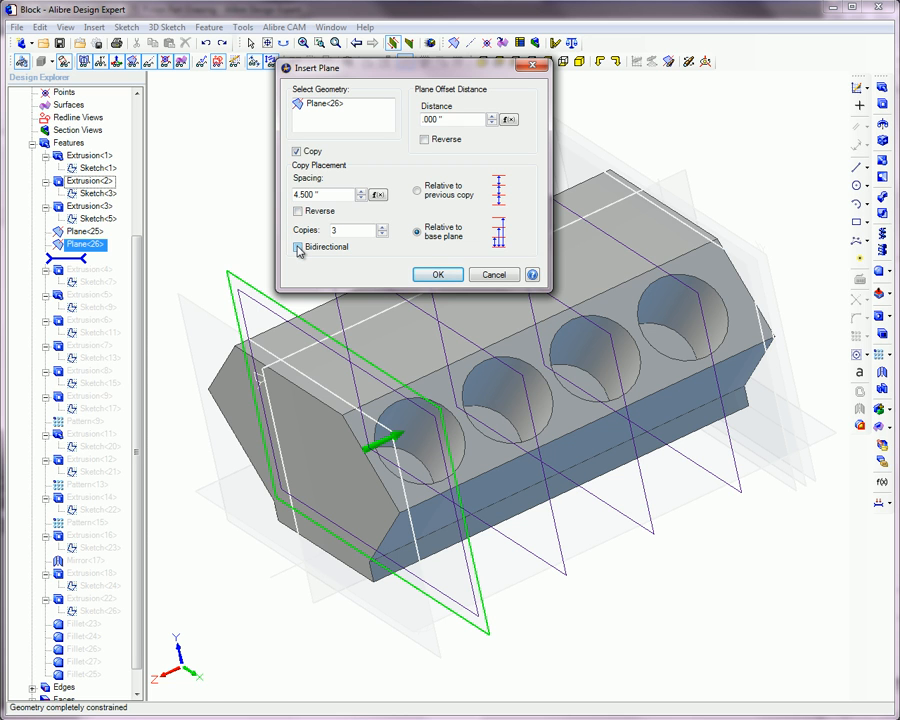
{"action": "left_click", "coordinate": [298, 247]}
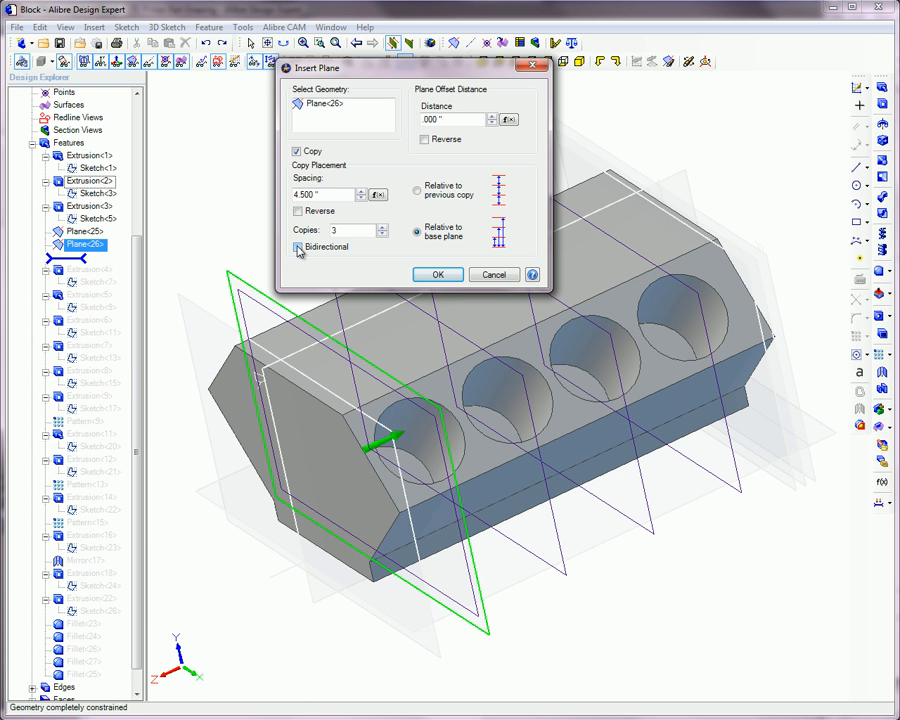
{"action": "left_click", "coordinate": [437, 274]}
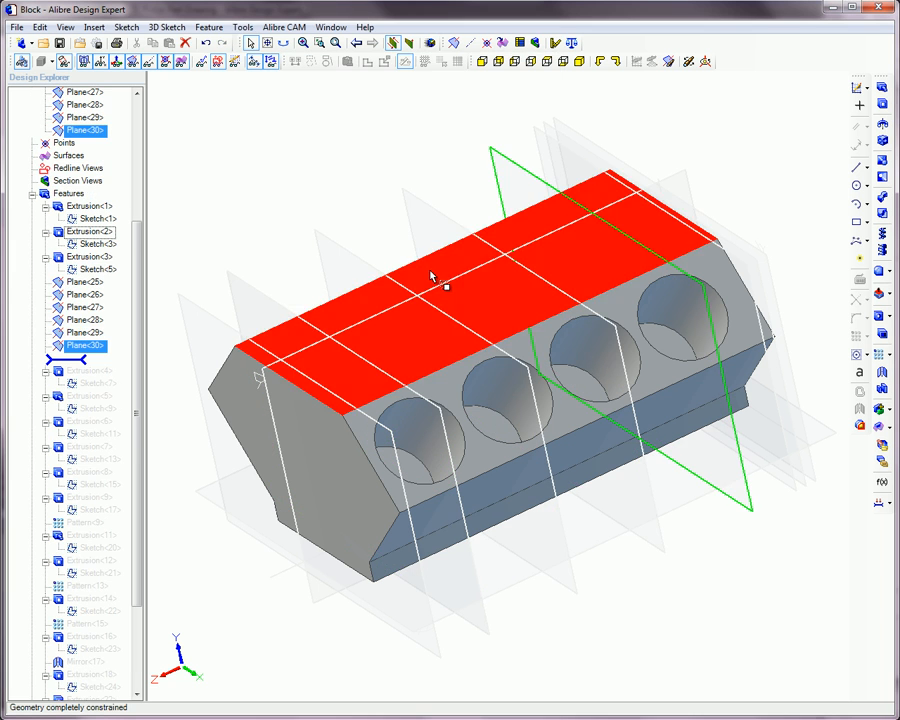